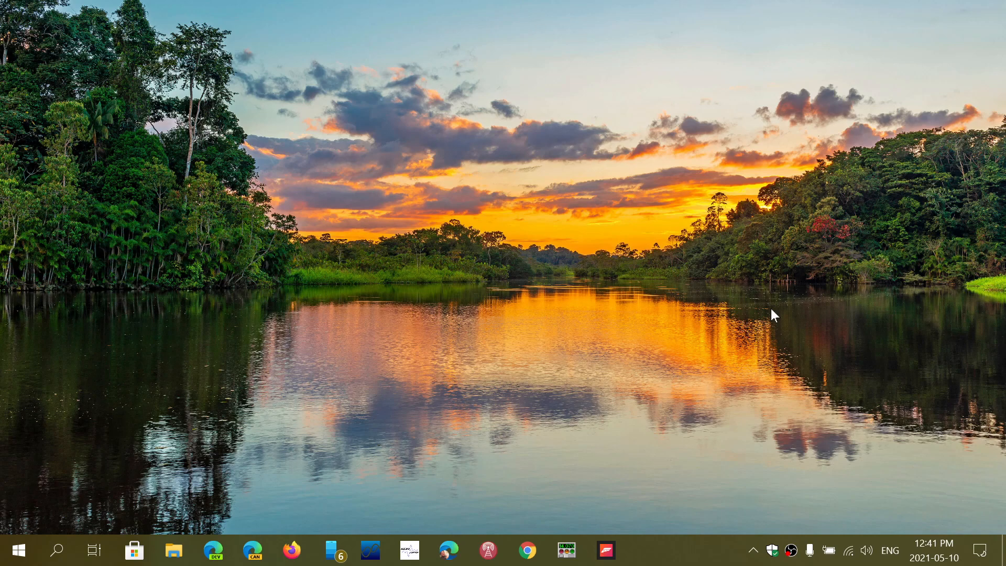
pyautogui.moveTo(17, 494)
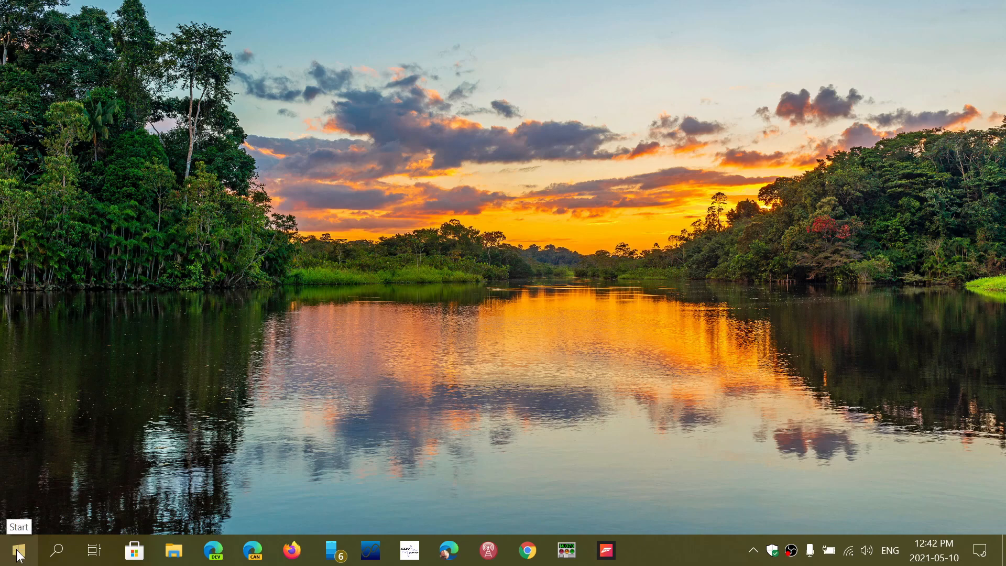
# Step: Launch Device Manager from the Start button's Quick Link menu
pyautogui.rightClick(12, 553)
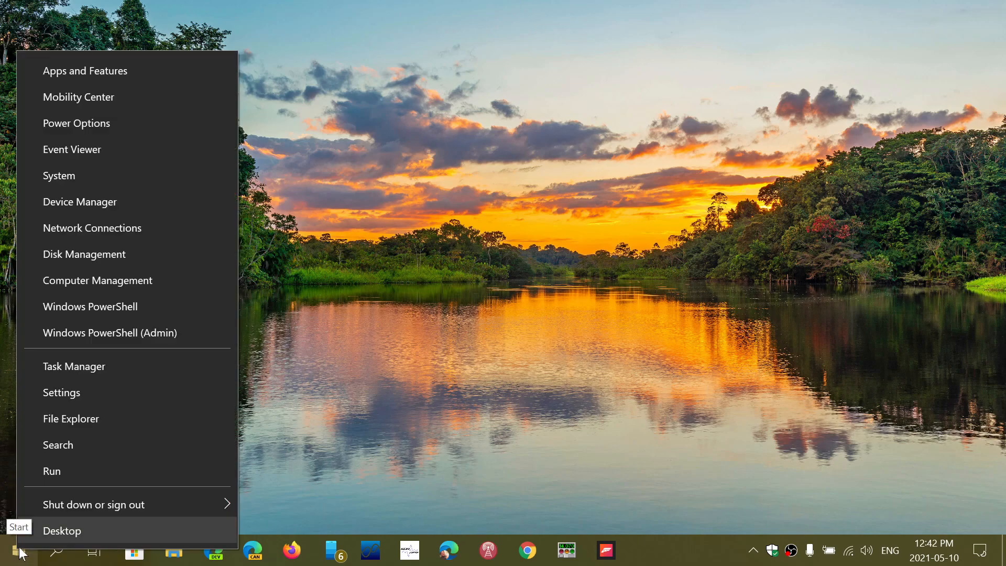
pyautogui.moveTo(94, 504)
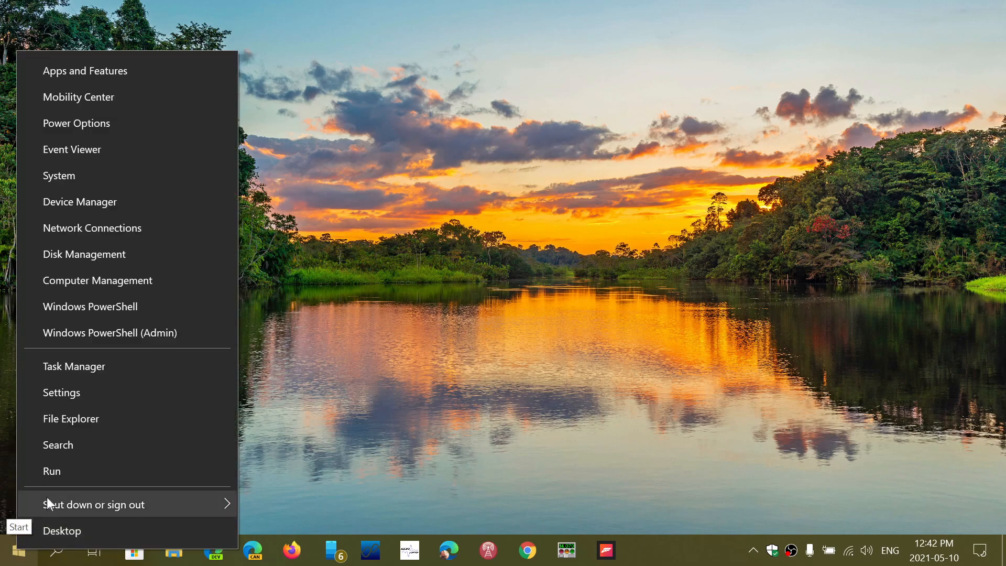
pyautogui.moveTo(122, 228)
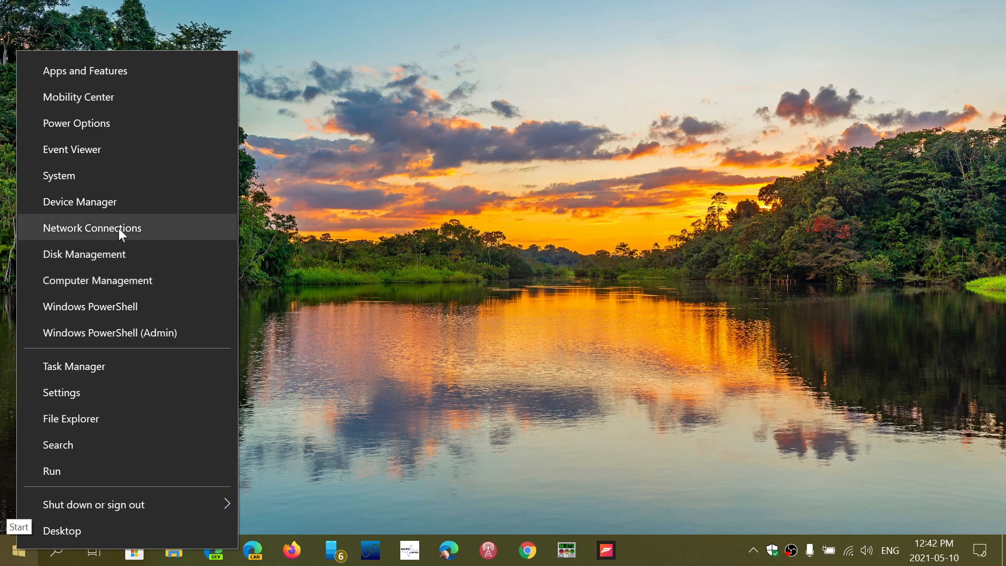
pyautogui.click(79, 201)
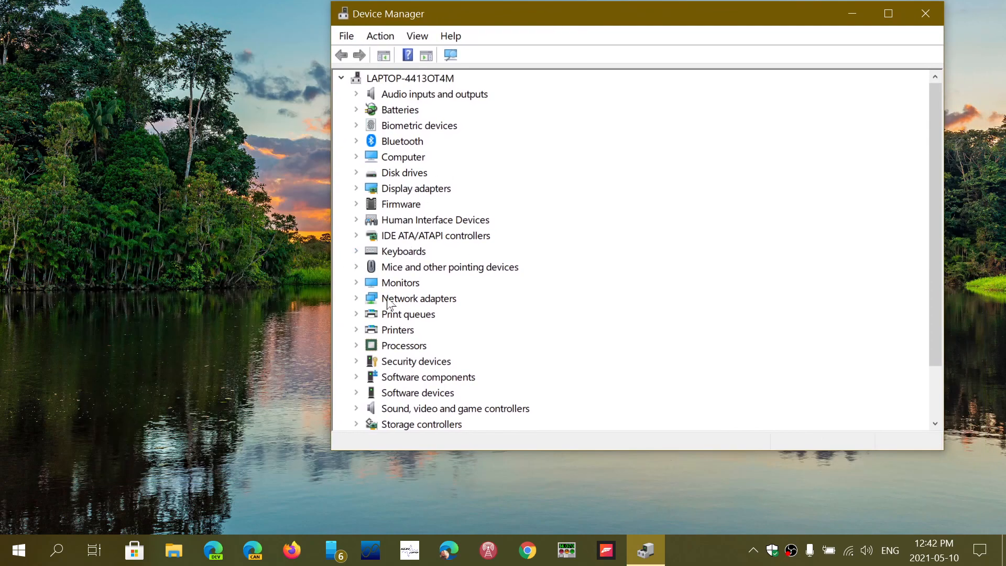
pyautogui.moveTo(418, 332)
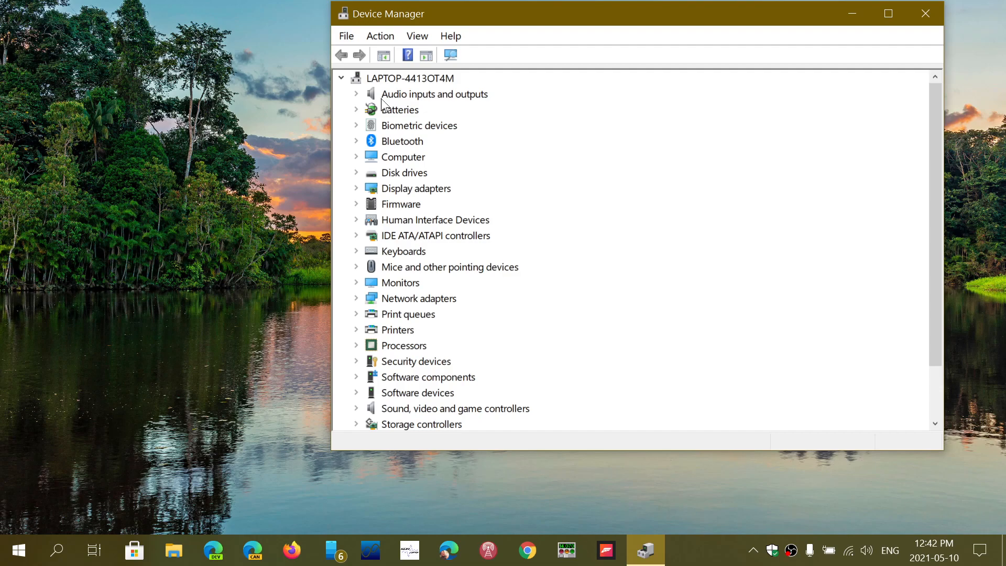
pyautogui.click(357, 94)
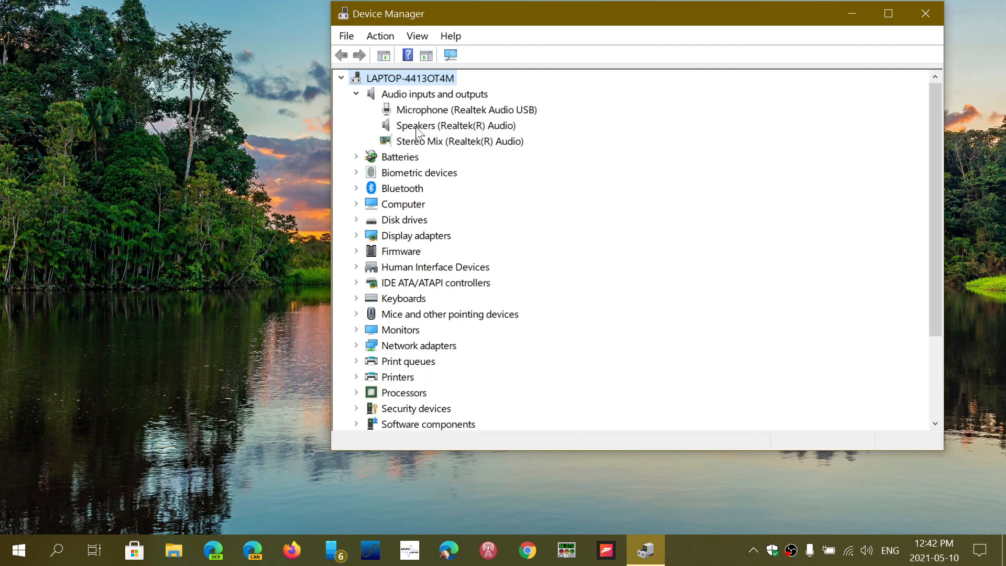
pyautogui.click(356, 94)
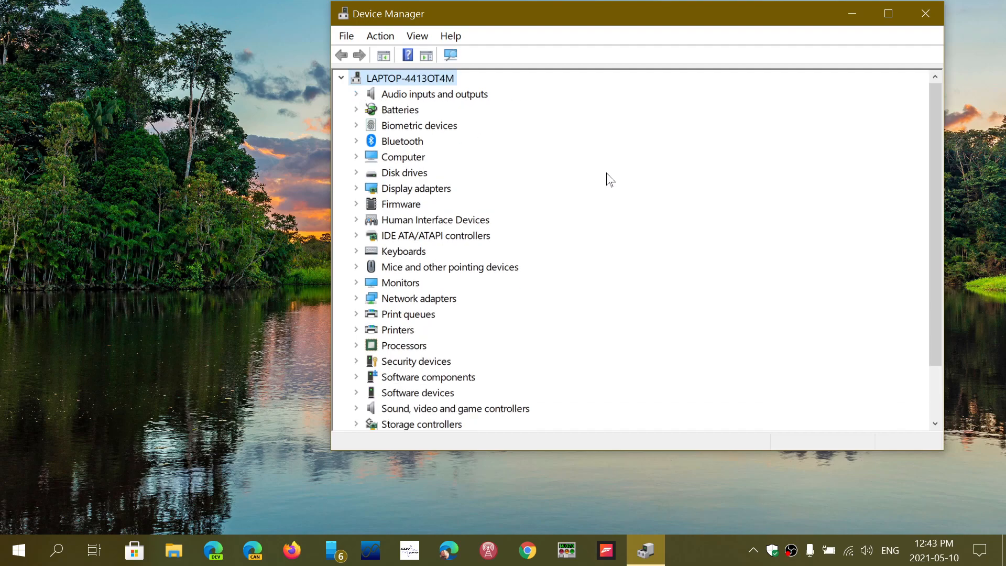
pyautogui.moveTo(614, 182)
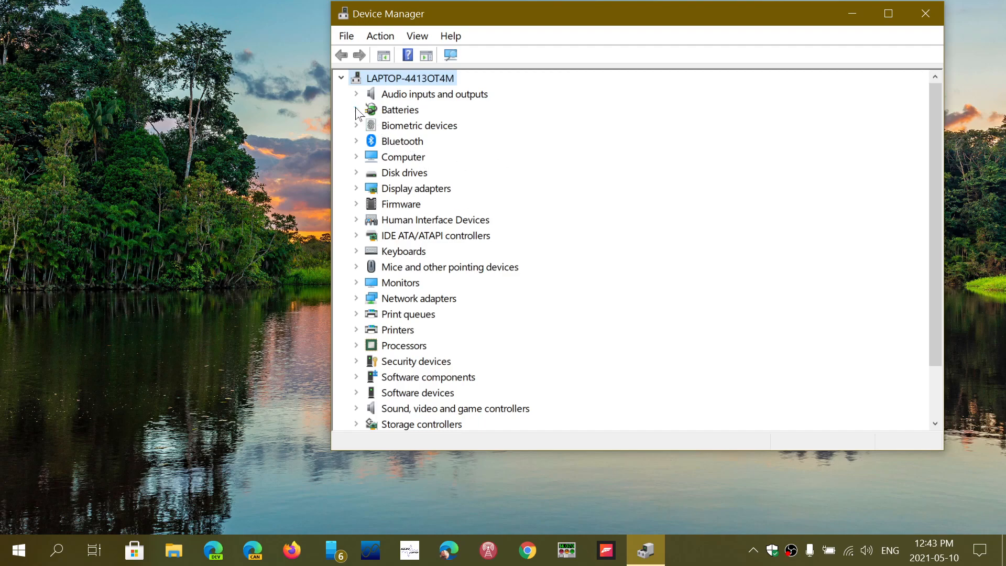
# Step: Expand Batteries and Bluetooth, then view the Realtek Bluetooth Adapter's context-menu actions
pyautogui.click(357, 109)
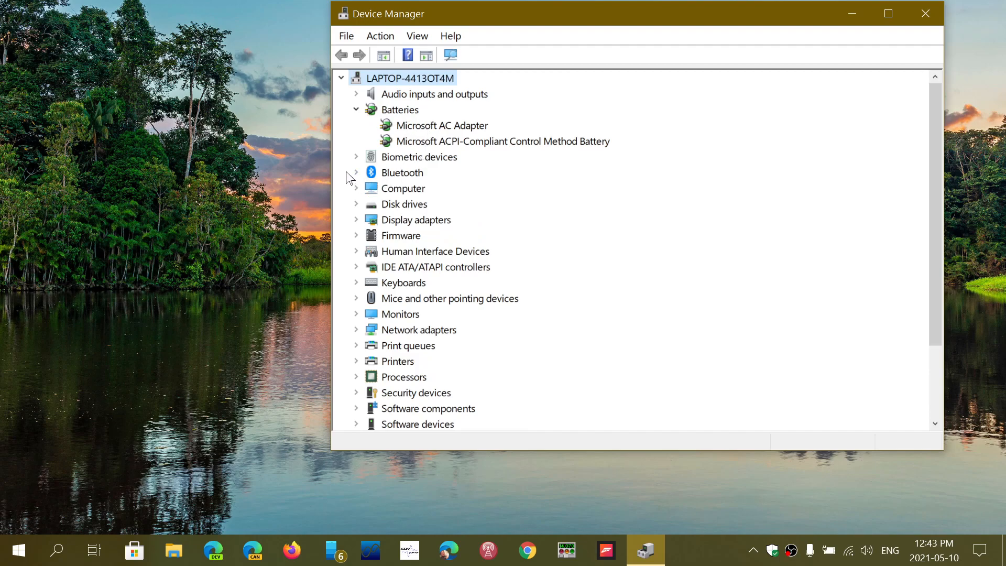
pyautogui.click(356, 172)
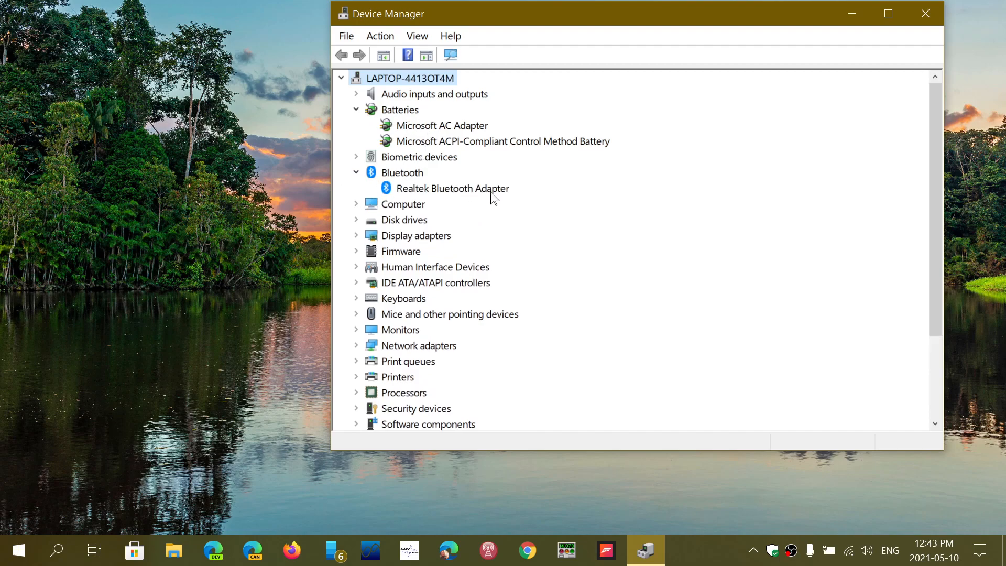
pyautogui.click(452, 188)
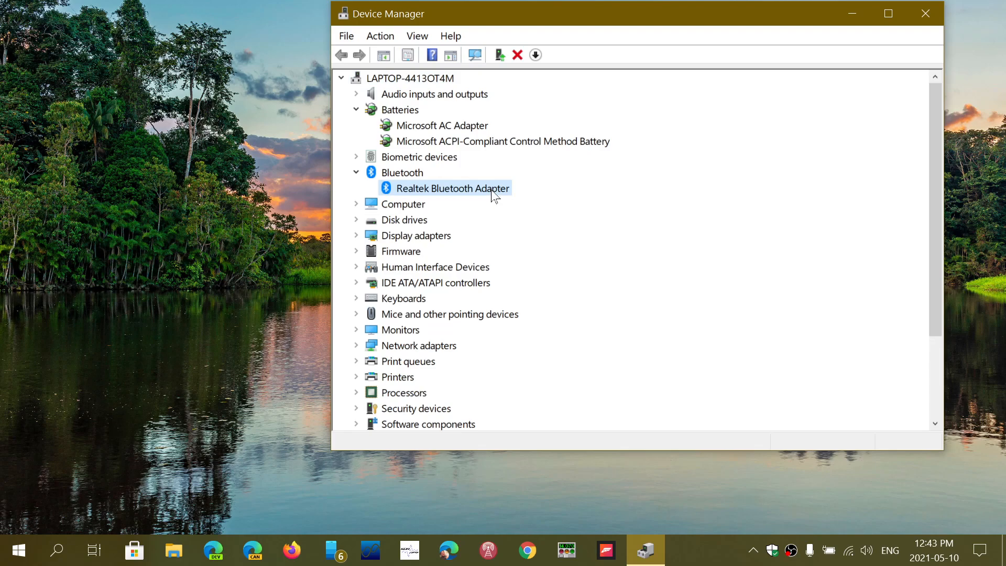
pyautogui.rightClick(452, 188)
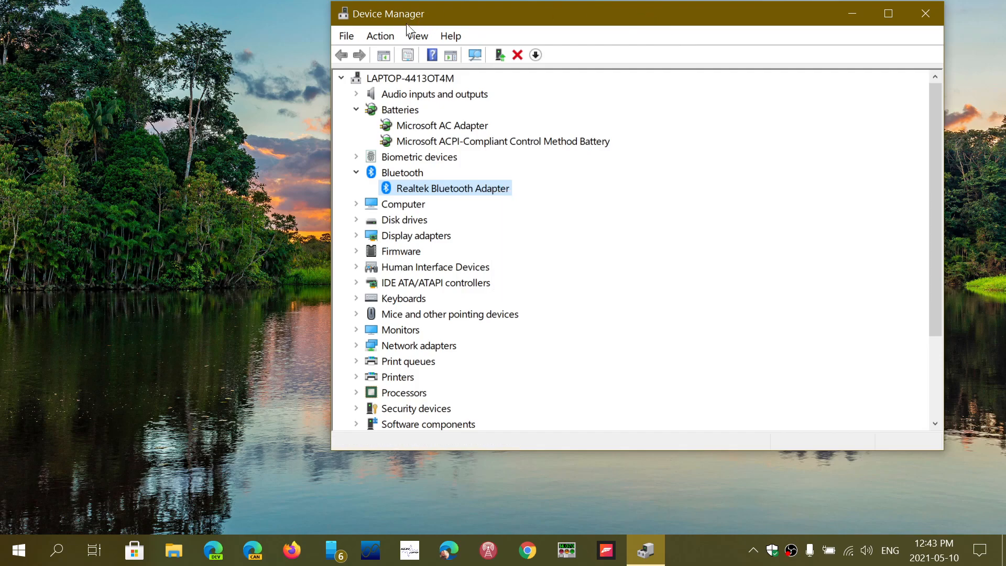
# Step: Review the Action menu's driver update and uninstall options, then close Device Manager
pyautogui.click(380, 35)
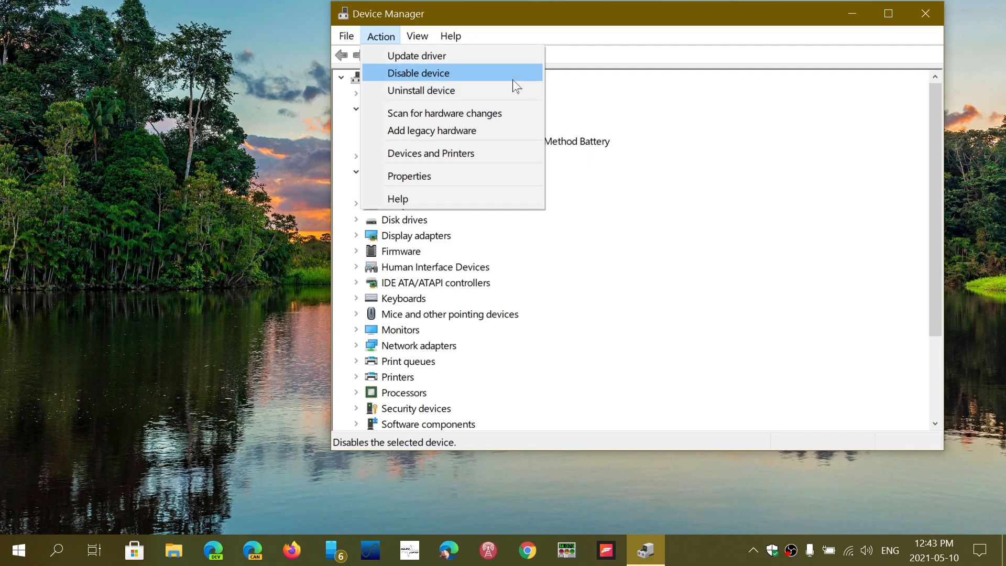
pyautogui.moveTo(661, 27)
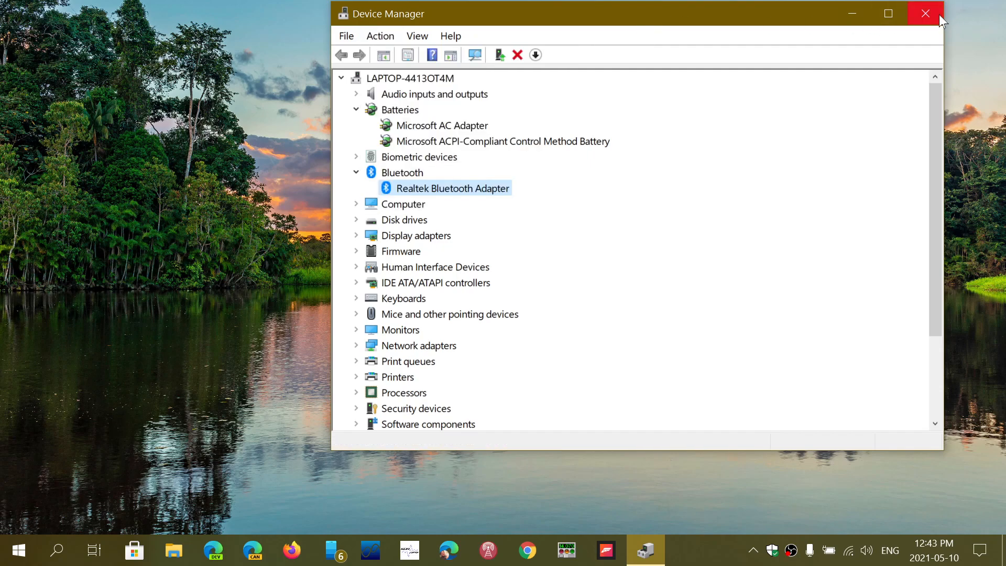
pyautogui.click(924, 13)
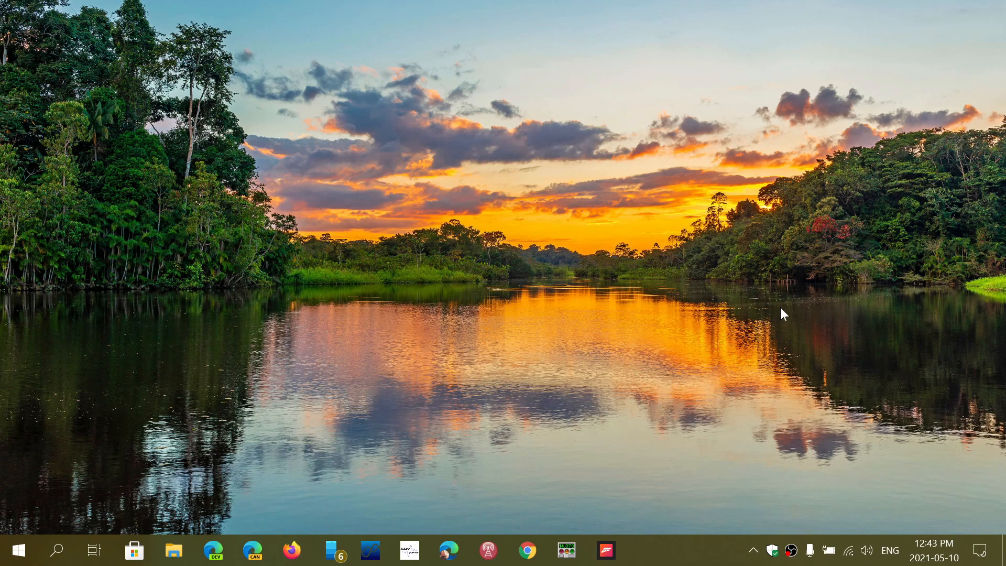
pyautogui.moveTo(525, 437)
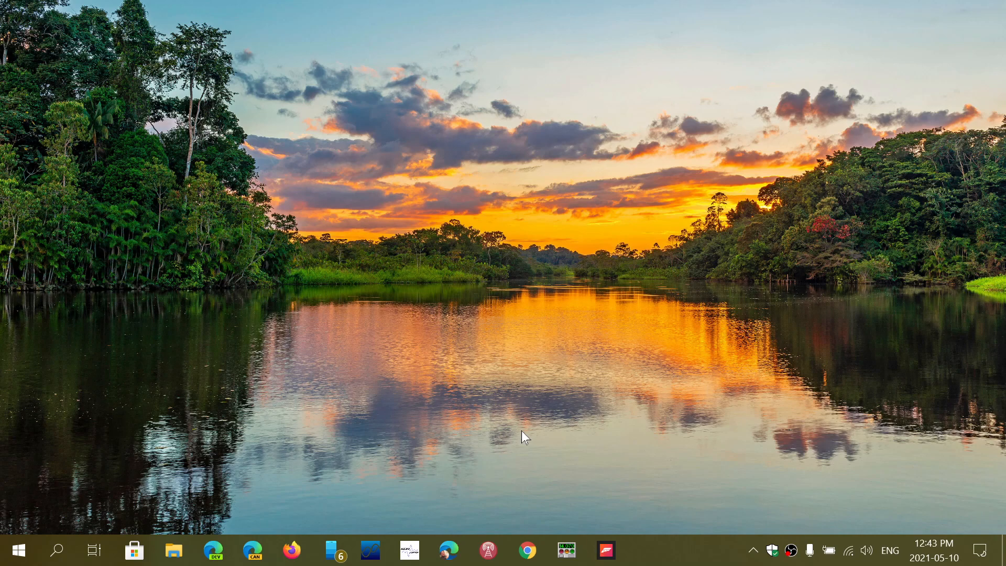
pyautogui.moveTo(3, 440)
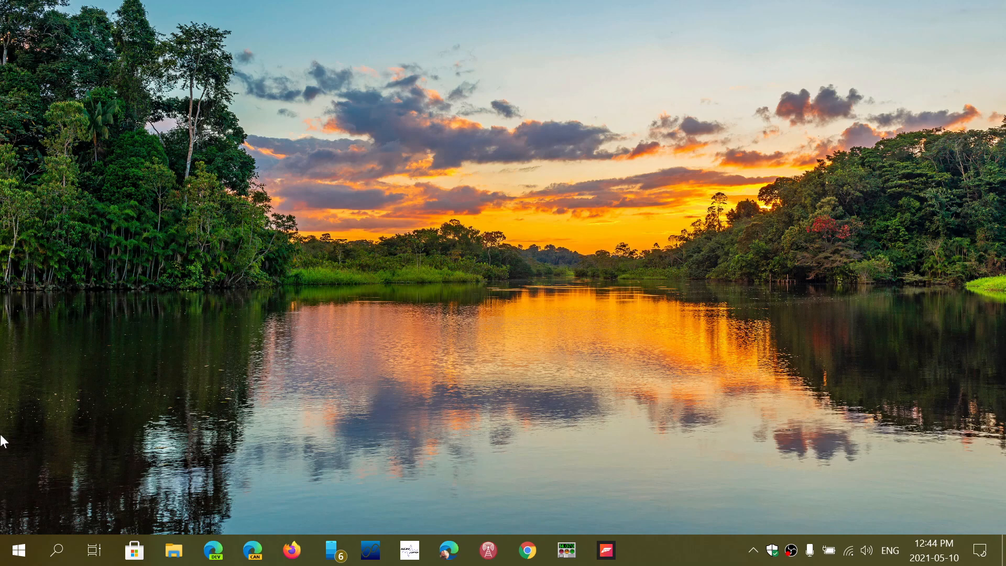
pyautogui.rightClick(13, 551)
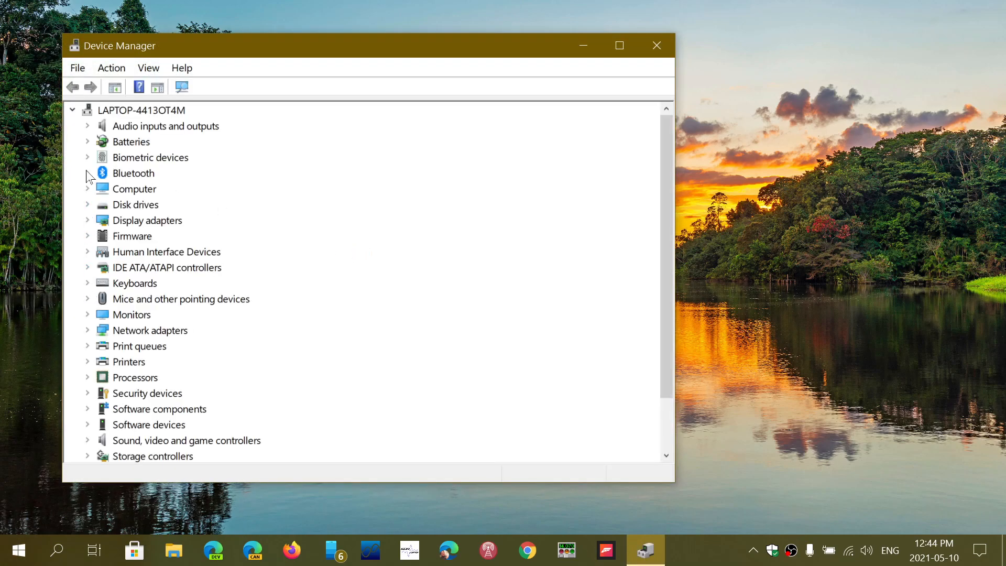
pyautogui.moveTo(587, 72)
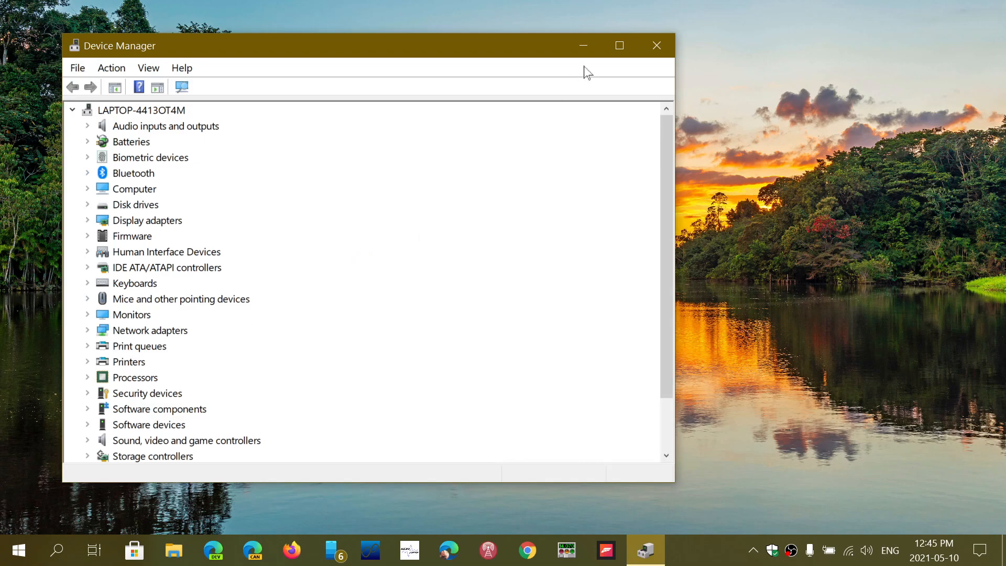
pyautogui.click(655, 46)
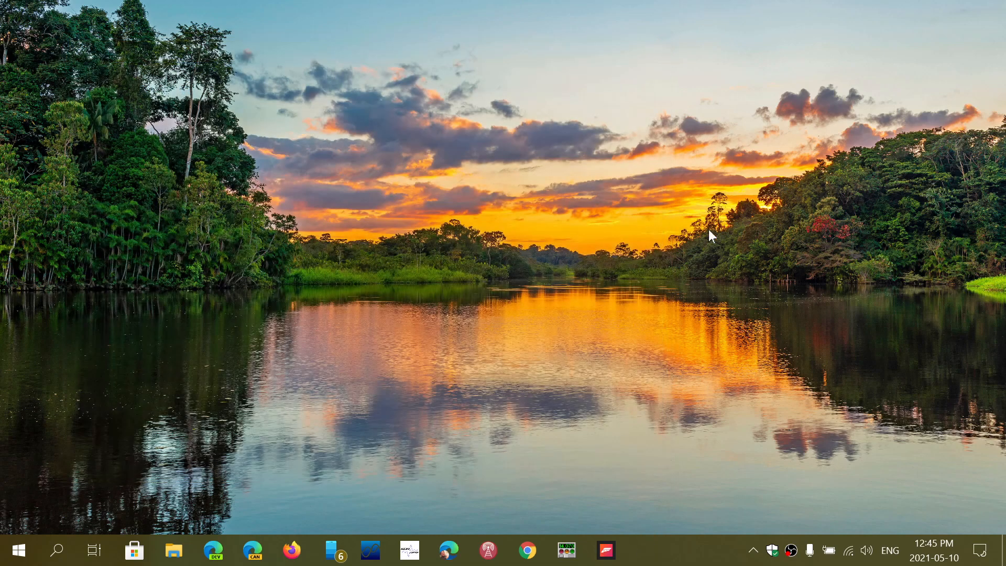